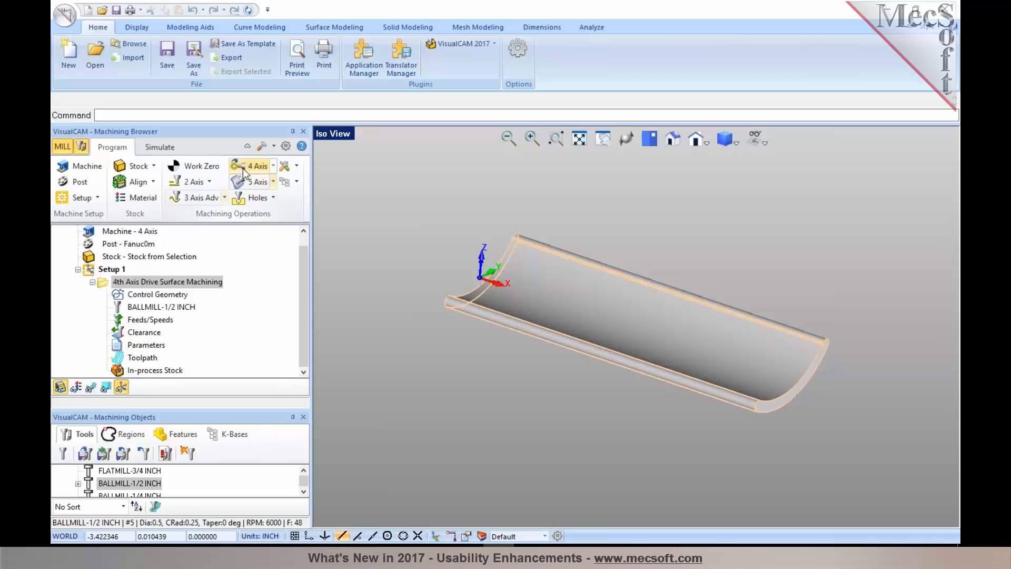
Check Show context ToolTips under User Interface preferences, keeping the 0.5-second delay, and confirm
{"action": "left_click", "coordinate": [286, 146]}
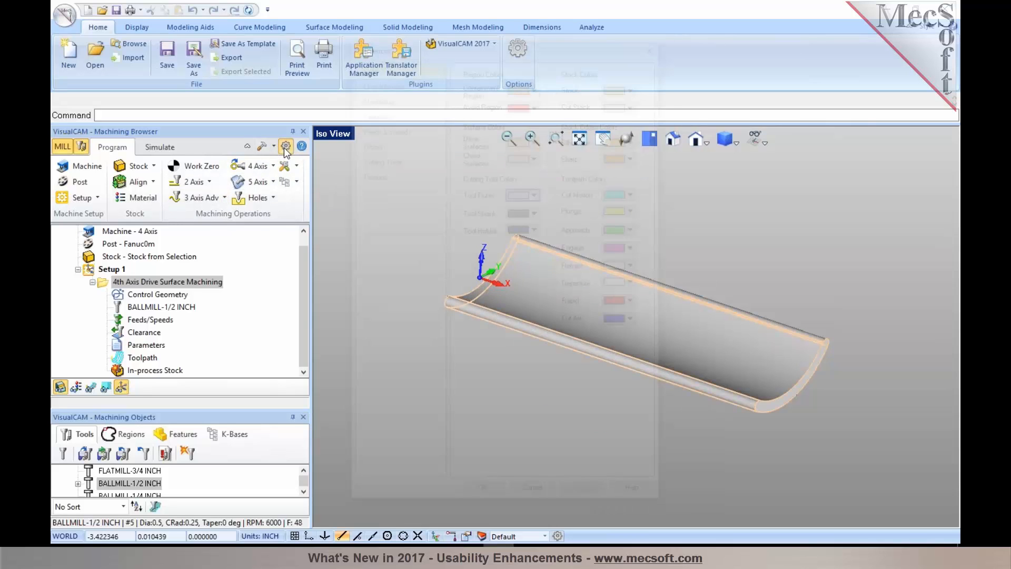
{"action": "left_click", "coordinate": [286, 146]}
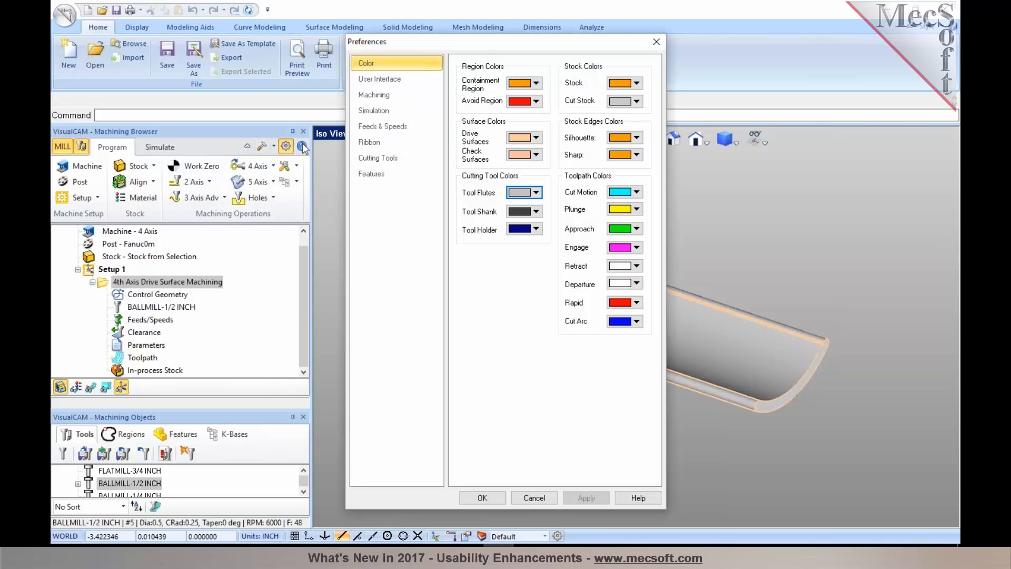
{"action": "left_click", "coordinate": [379, 78]}
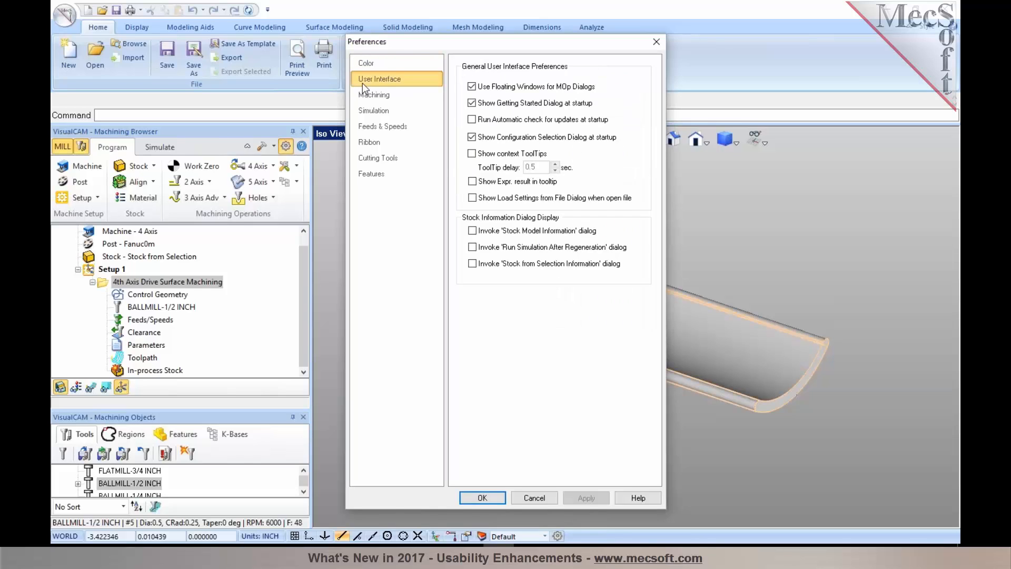
{"action": "mouse_move", "coordinate": [396, 119]}
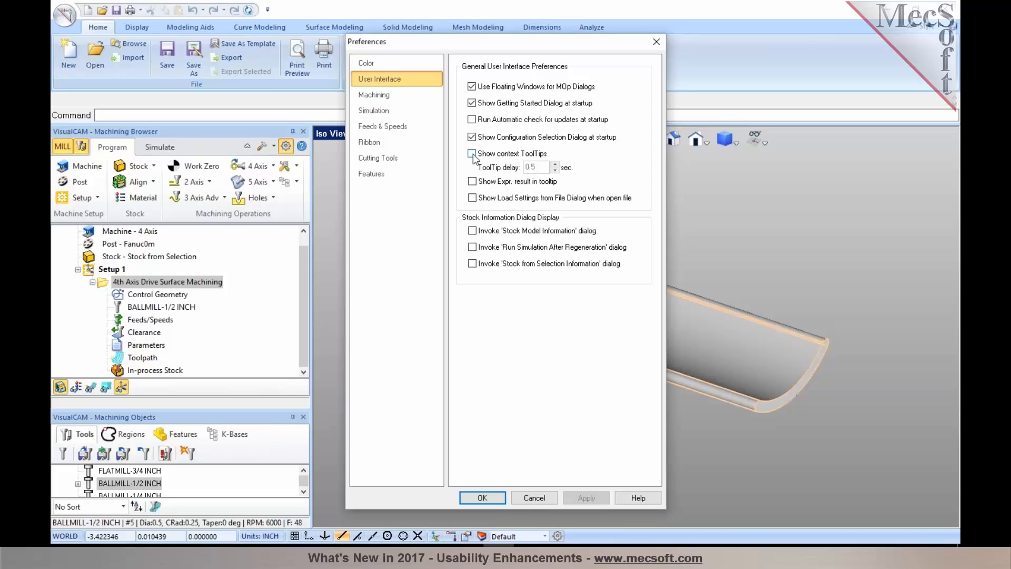
{"action": "left_click", "coordinate": [472, 153]}
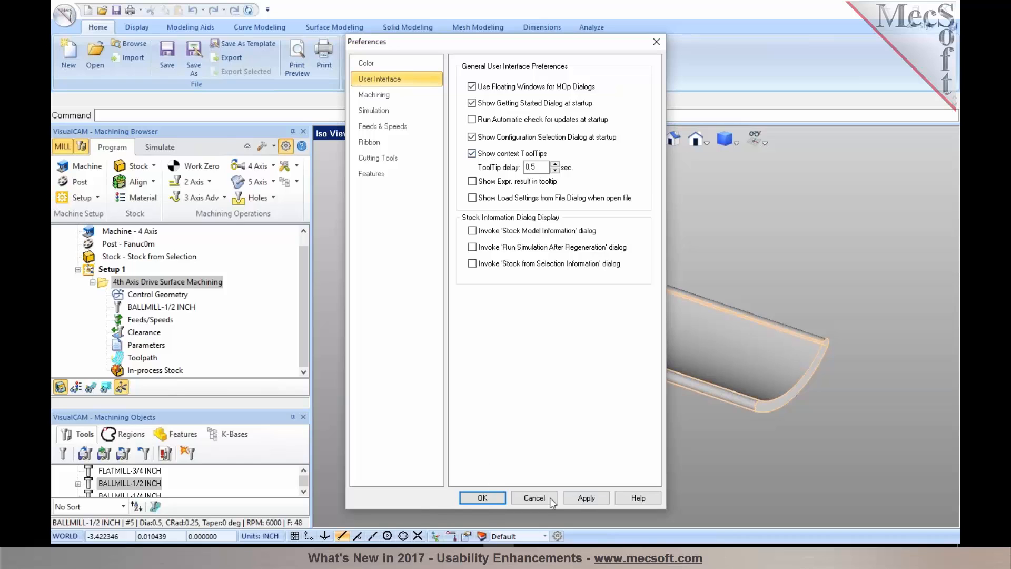
{"action": "left_click", "coordinate": [534, 498]}
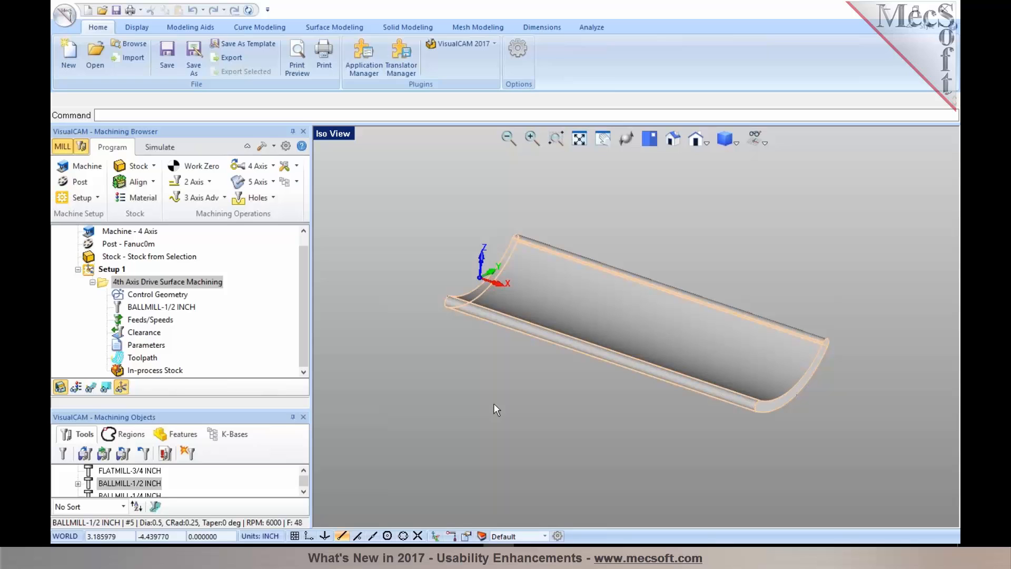
{"action": "mouse_move", "coordinate": [339, 310]}
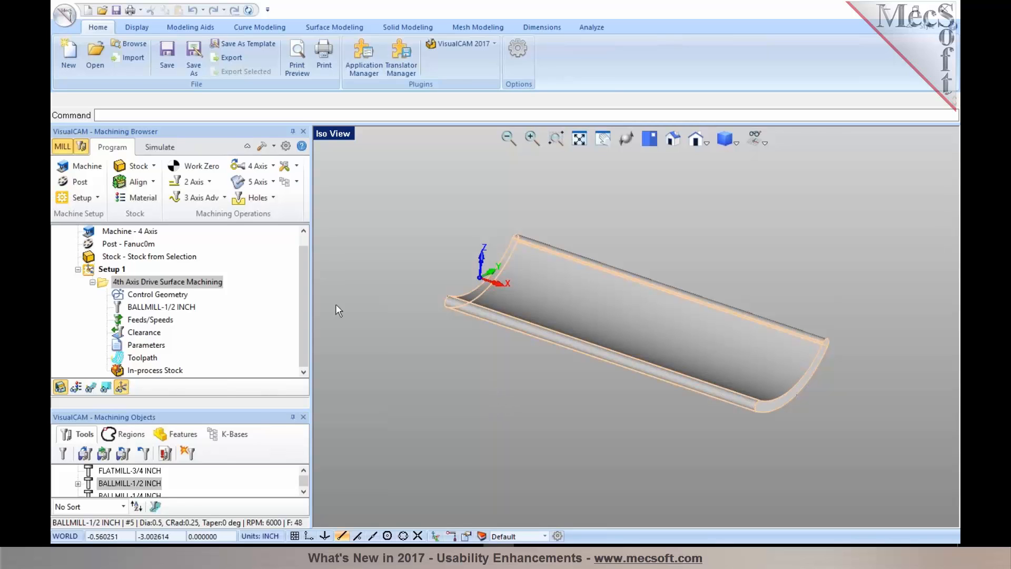
Create a 2 Axis Roughing operation from the Machining Browser dropdown
{"action": "left_click", "coordinate": [190, 182]}
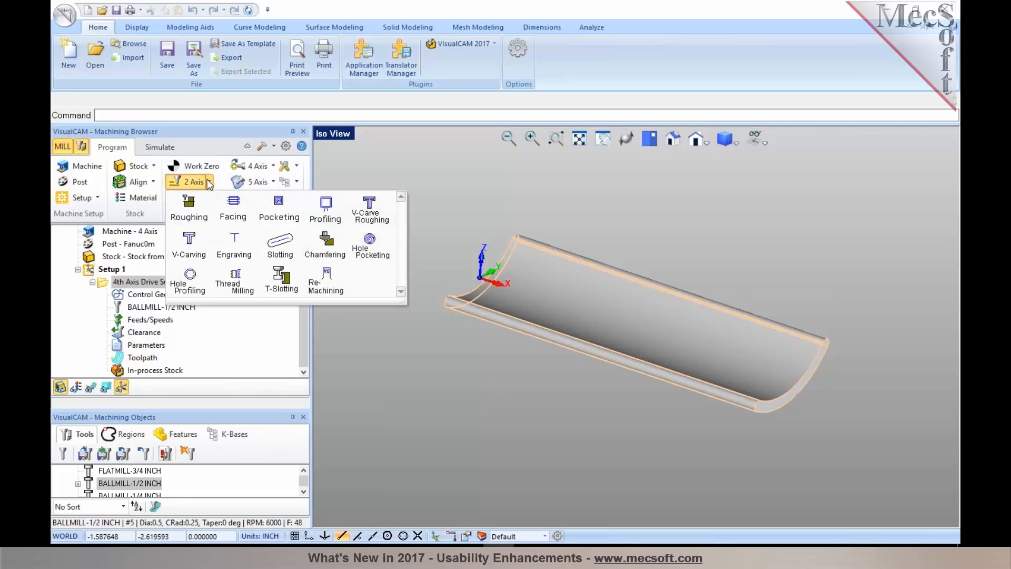
{"action": "mouse_move", "coordinate": [189, 209]}
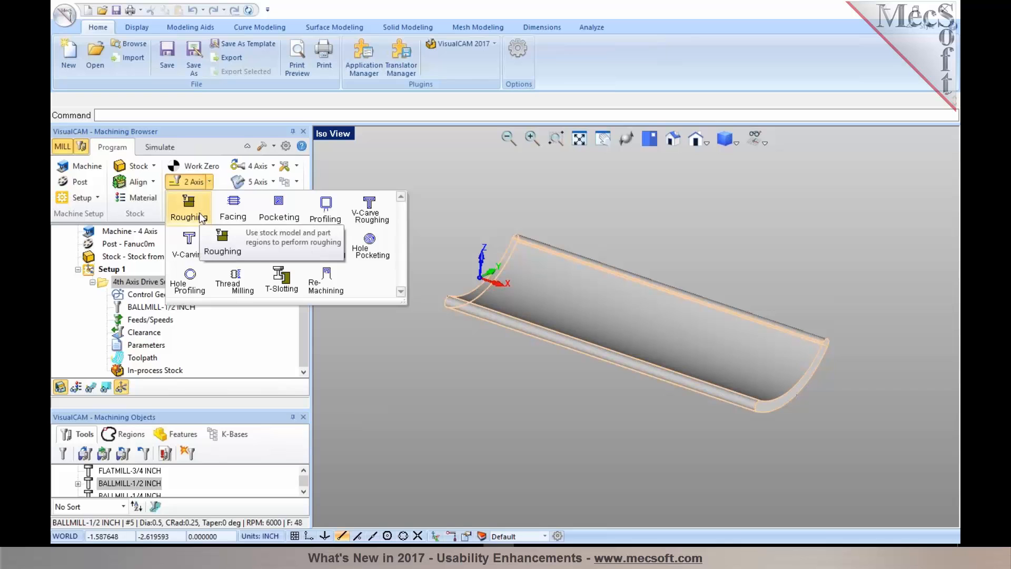
{"action": "left_click", "coordinate": [189, 206]}
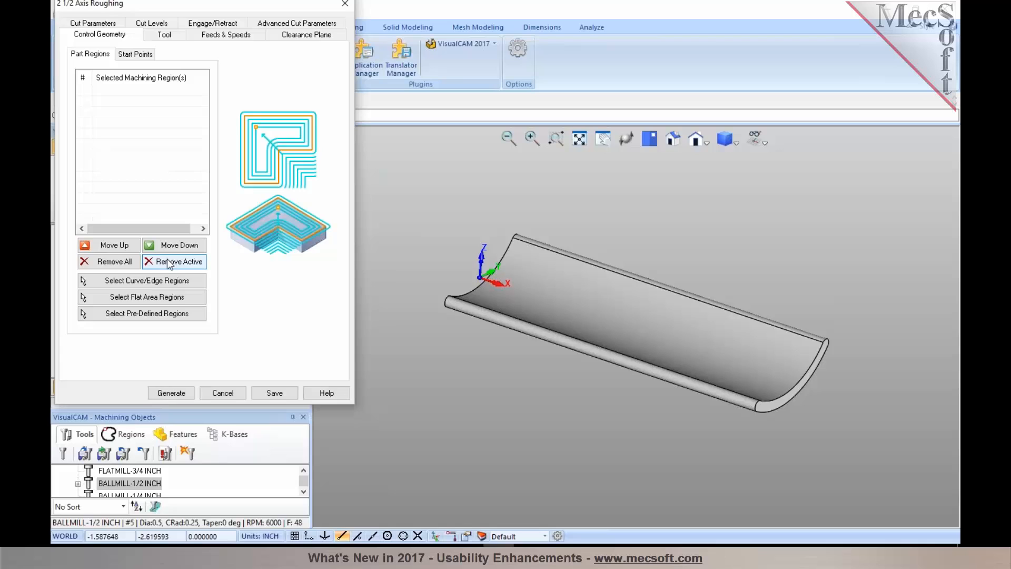
{"action": "mouse_move", "coordinate": [137, 280]}
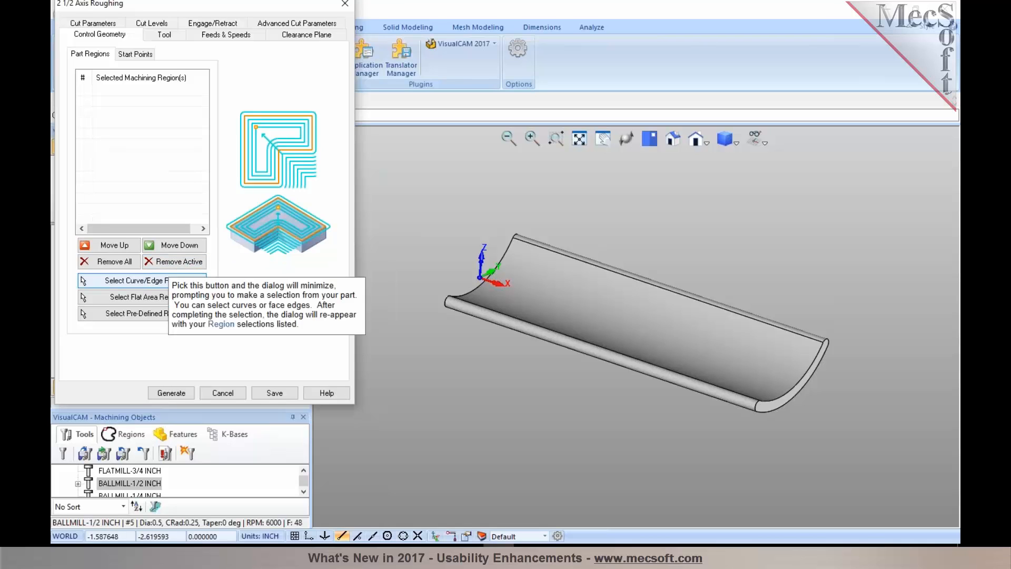
{"action": "mouse_move", "coordinate": [157, 316]}
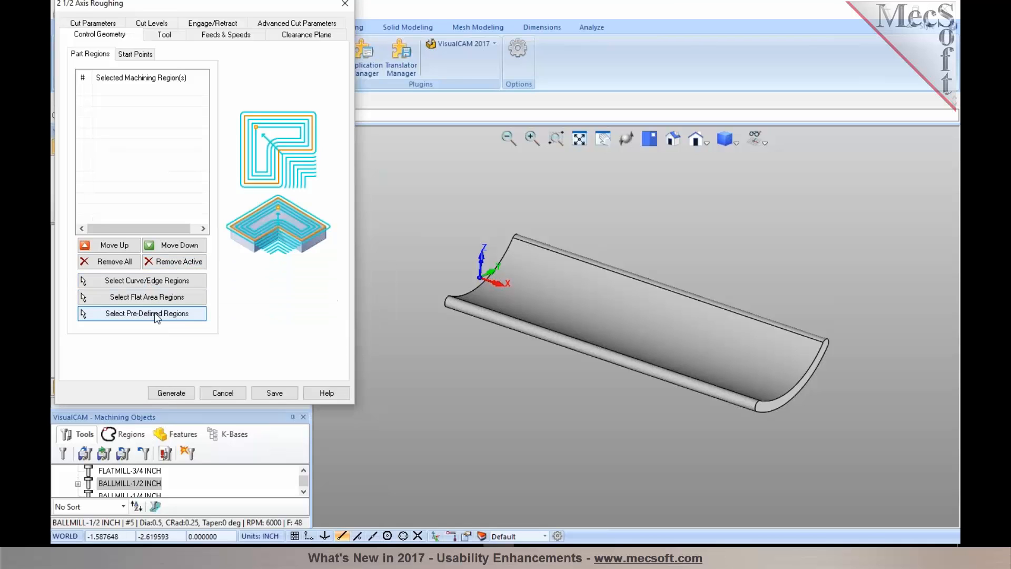
{"action": "mouse_move", "coordinate": [155, 313]}
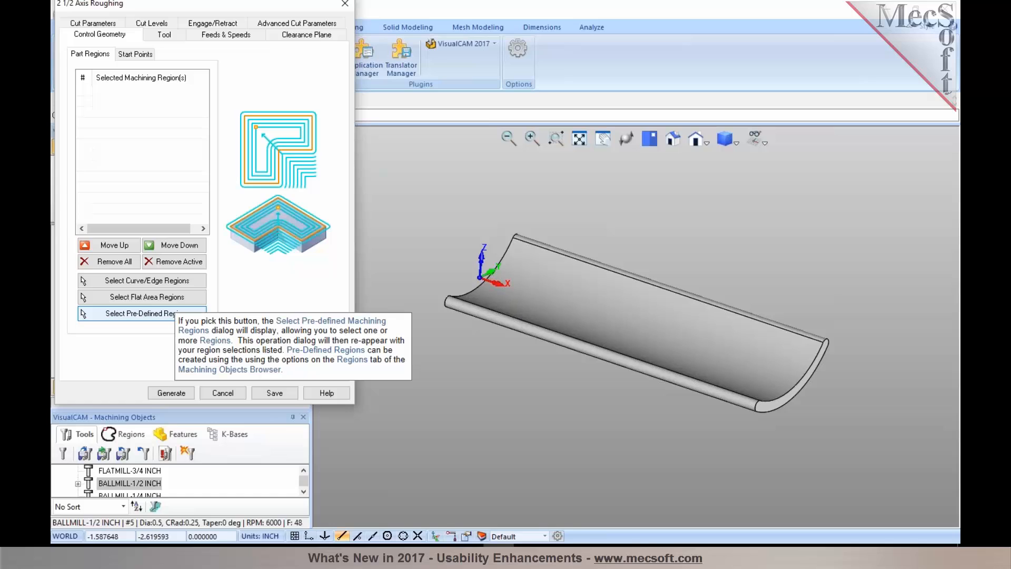
{"action": "mouse_move", "coordinate": [137, 212]}
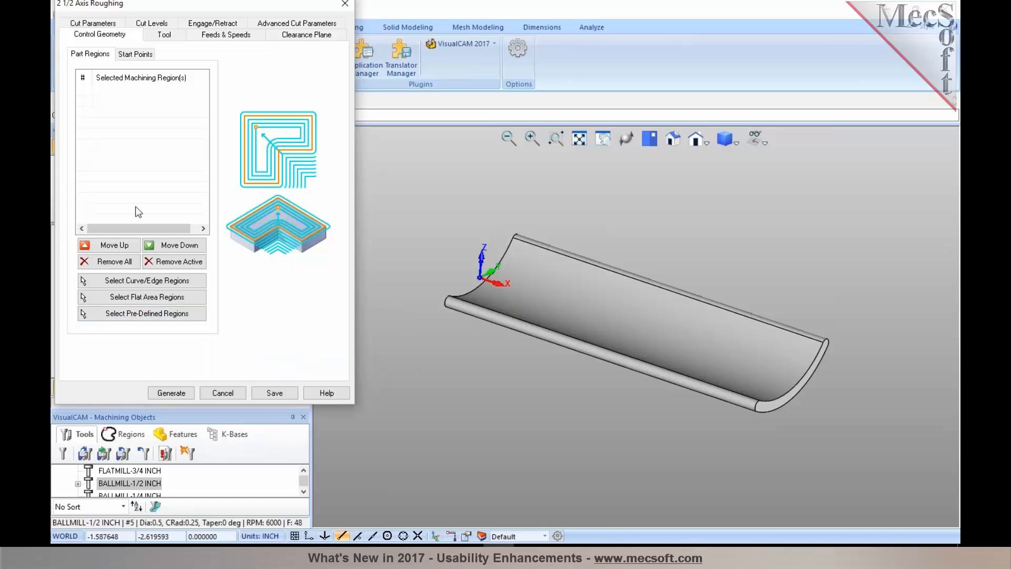
View the roughing cut parameter tooltips, then cancel the 2 1/2 Axis Roughing dialog
{"action": "left_click", "coordinate": [92, 22]}
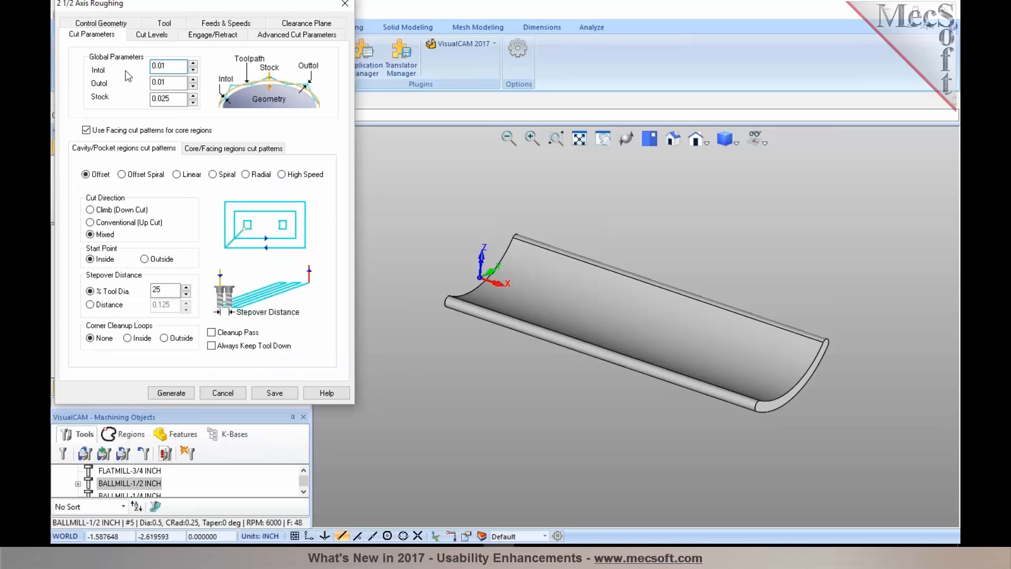
{"action": "left_click", "coordinate": [168, 83]}
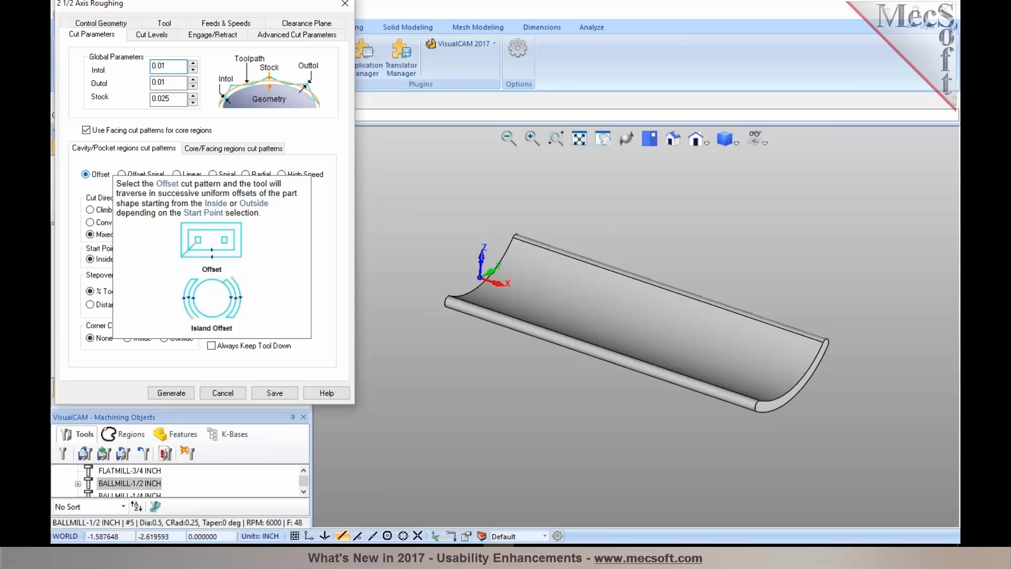
{"action": "mouse_move", "coordinate": [93, 182]}
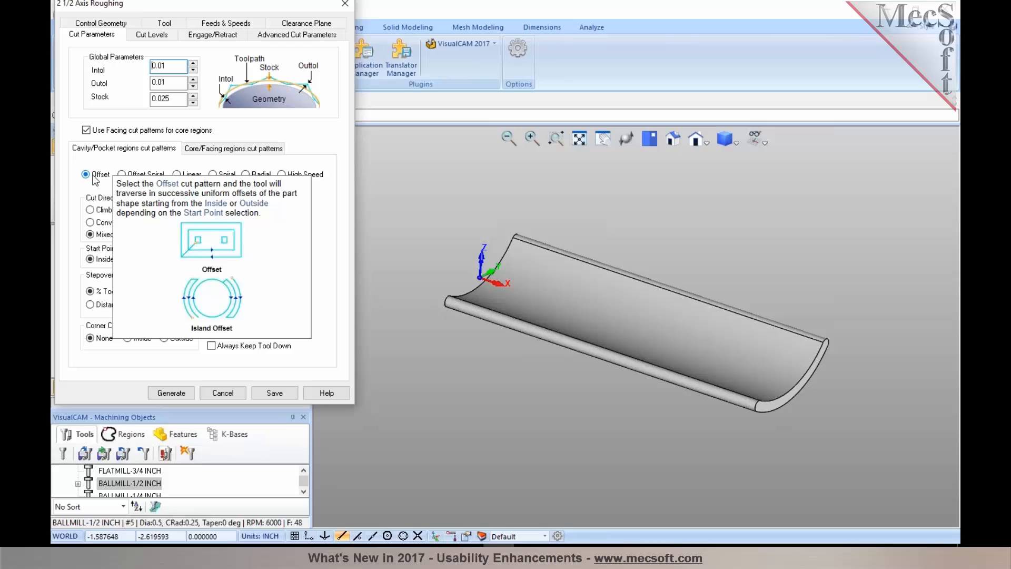
{"action": "mouse_move", "coordinate": [281, 175]}
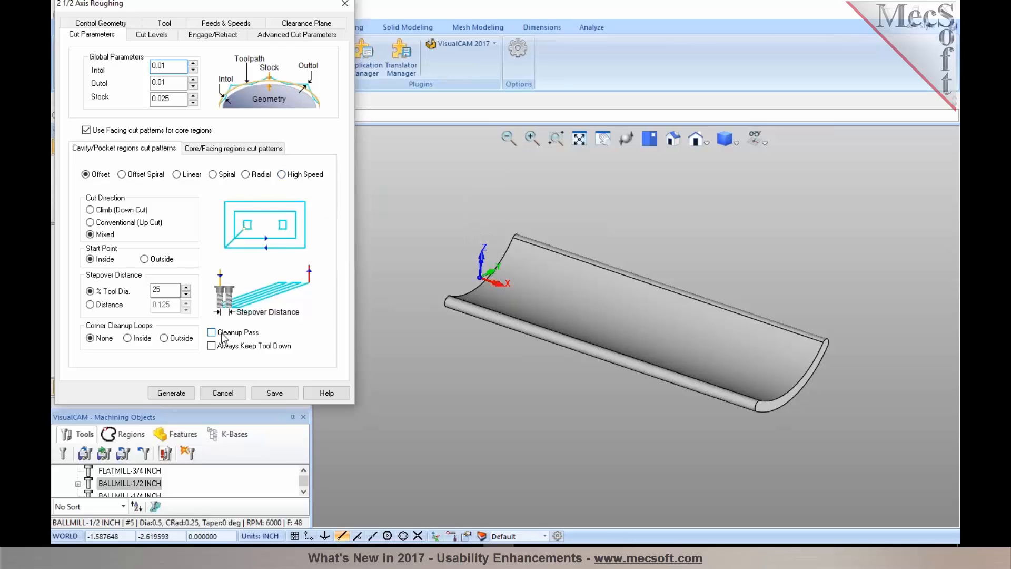
{"action": "mouse_move", "coordinate": [221, 336]}
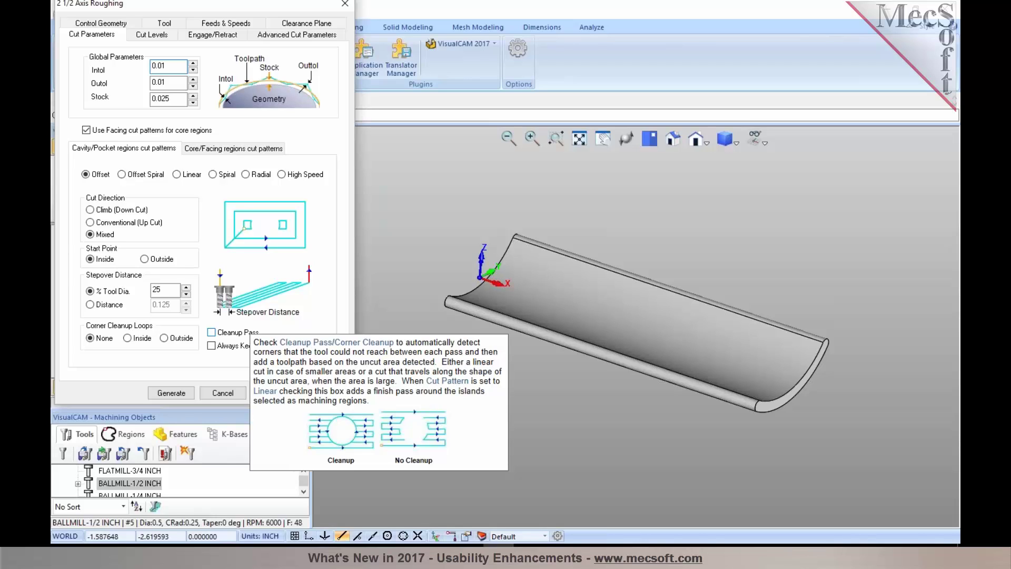
{"action": "mouse_move", "coordinate": [222, 357]}
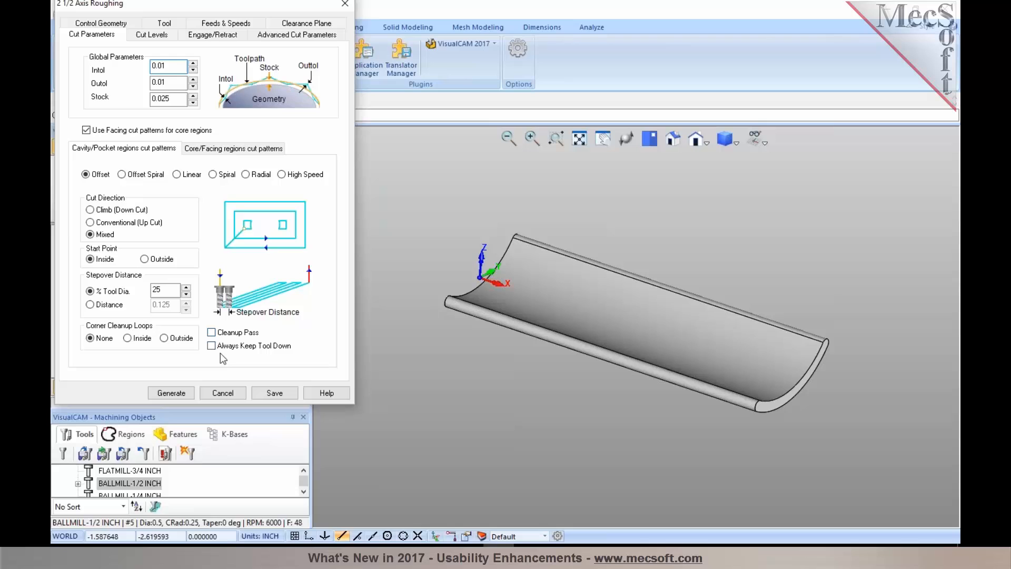
{"action": "left_click", "coordinate": [223, 393]}
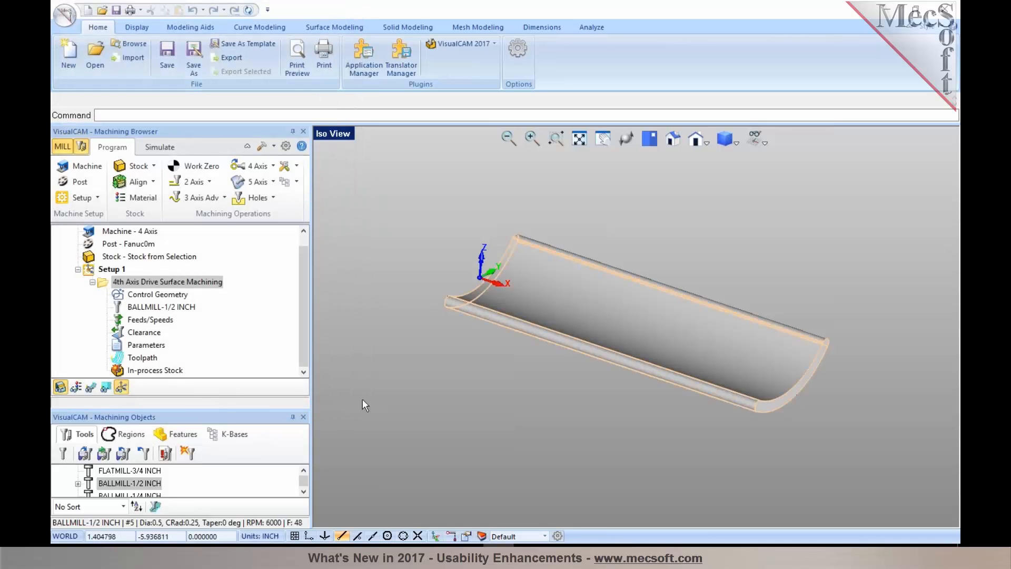
Review the User Interface tooltip settings in Preferences and confirm with OK
{"action": "left_click", "coordinate": [285, 146]}
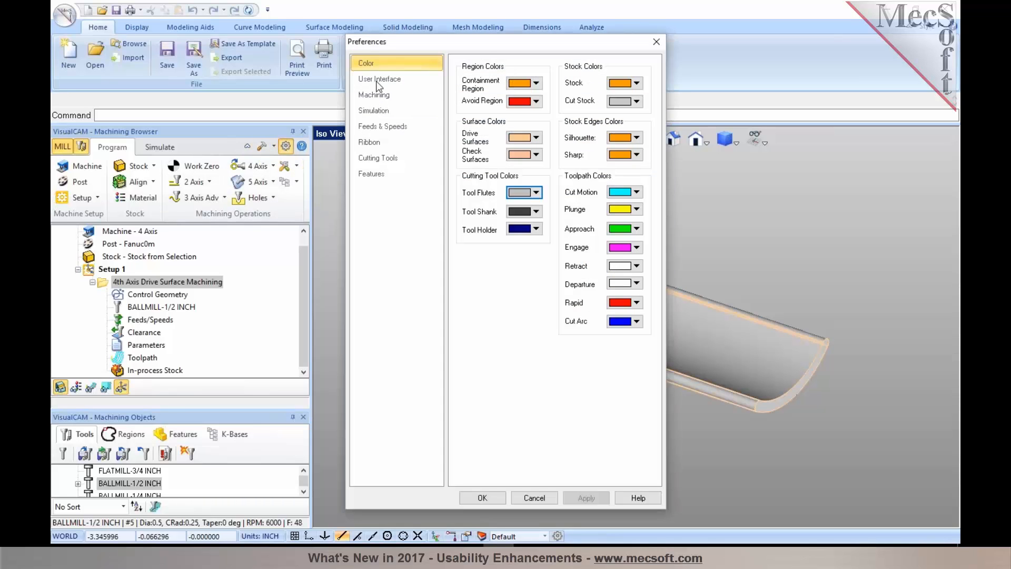
{"action": "left_click", "coordinate": [380, 79]}
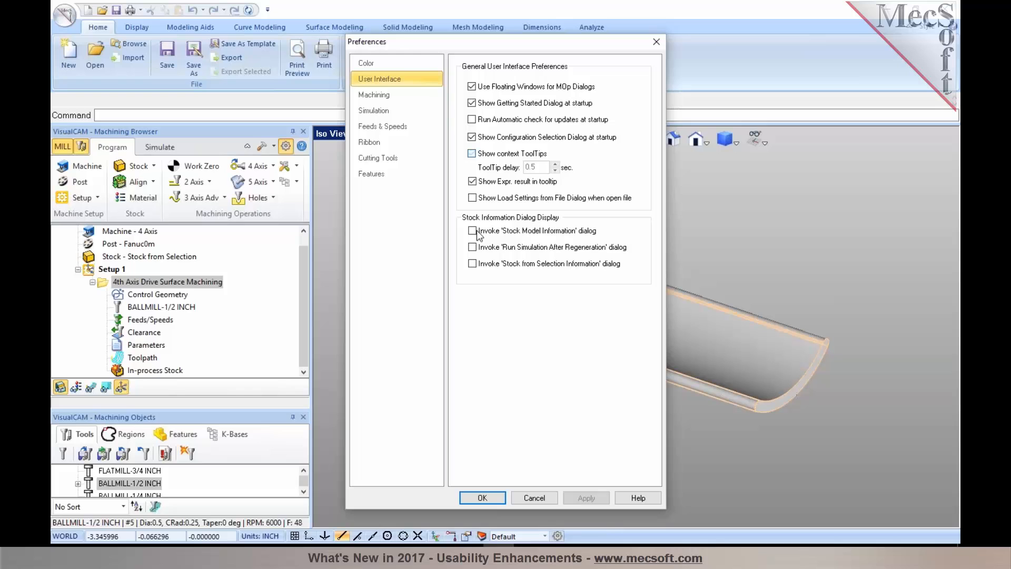
{"action": "left_click", "coordinate": [482, 498]}
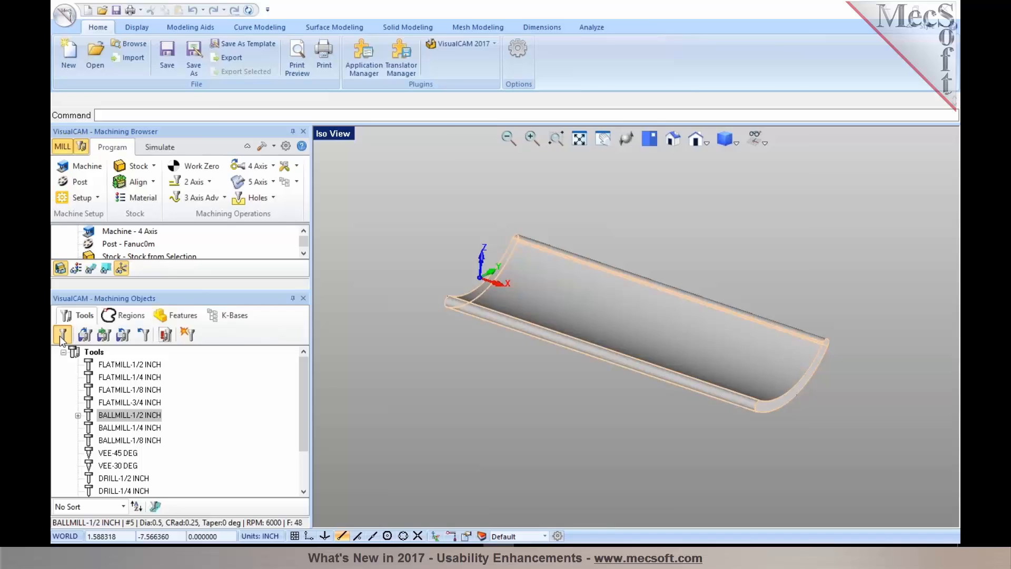
Save a new 3/8 (0.375) diameter tool named FLATMILL-3/8 INCH as tool number 15
{"action": "left_click", "coordinate": [62, 334]}
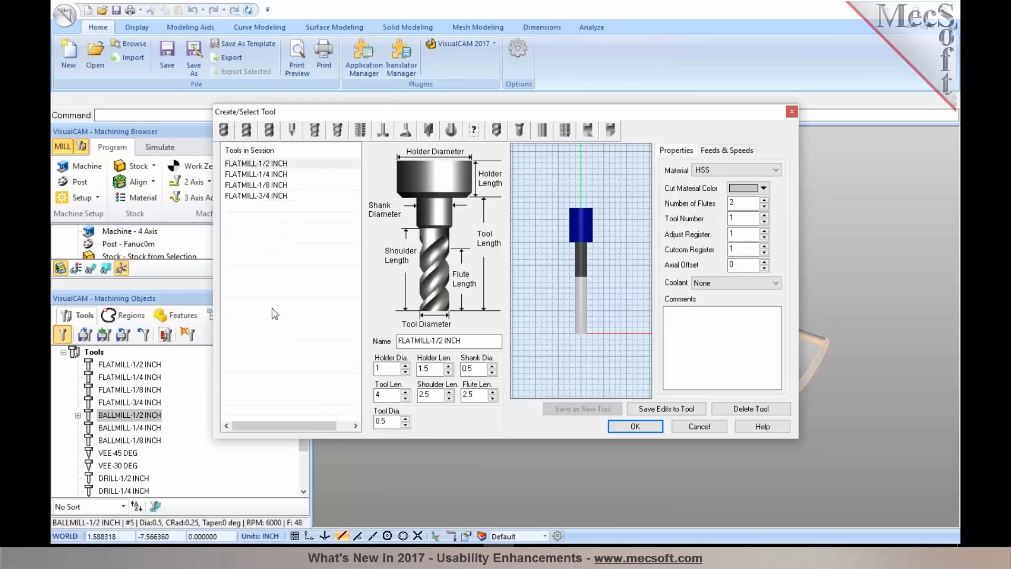
{"action": "mouse_move", "coordinate": [275, 363]}
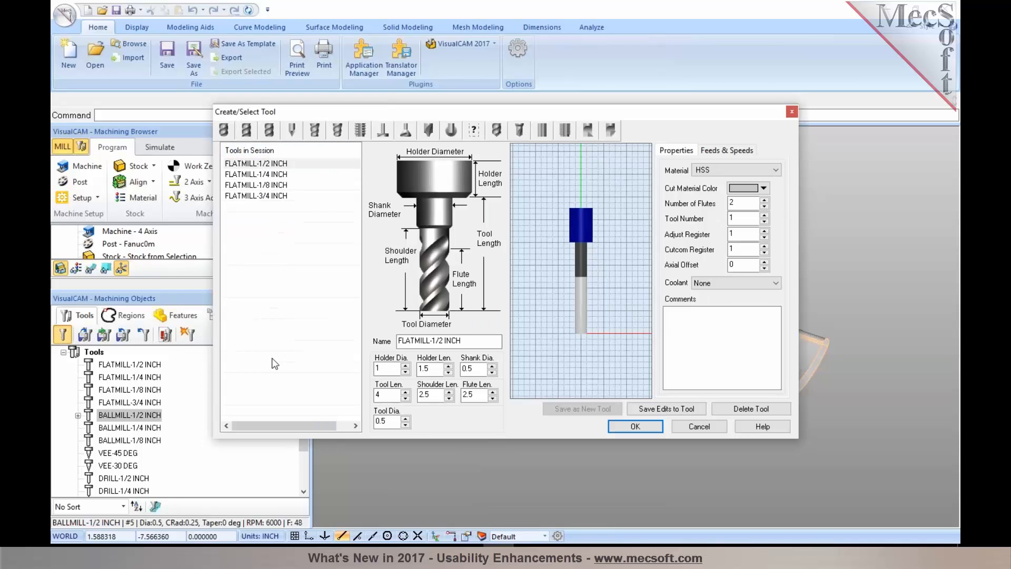
{"action": "left_click", "coordinate": [387, 421]}
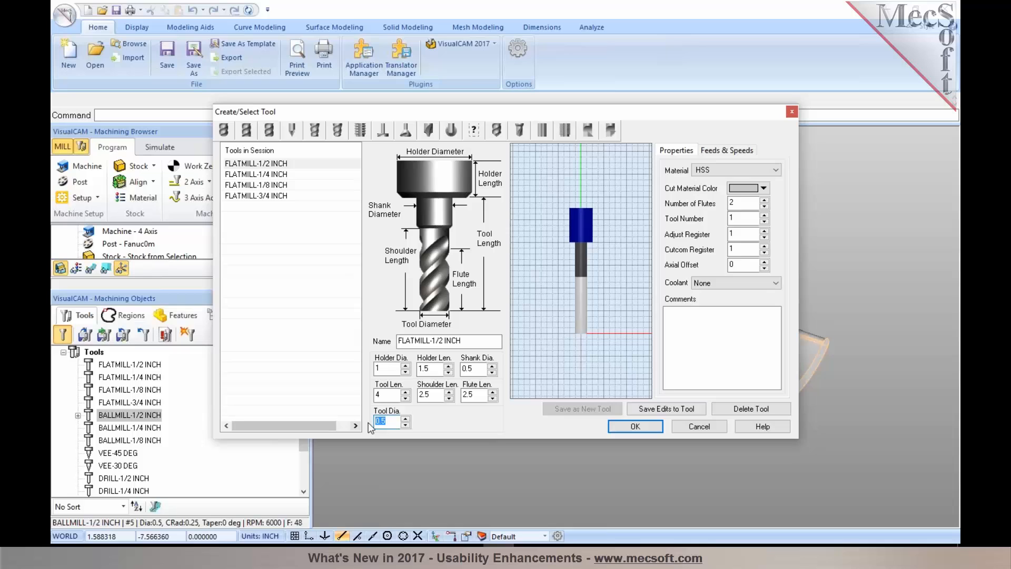
{"action": "type", "text": "3/8"}
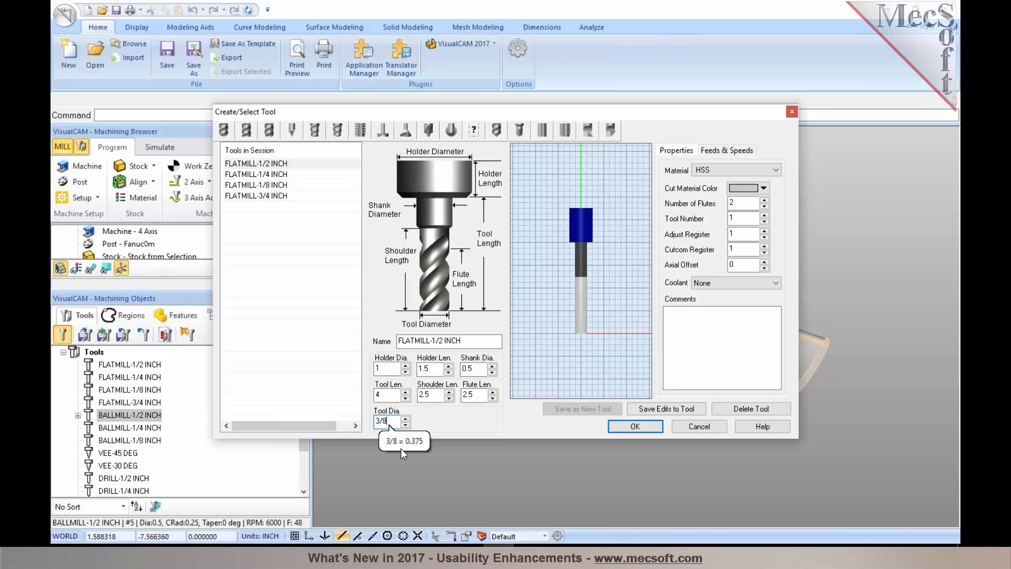
{"action": "mouse_move", "coordinate": [405, 456]}
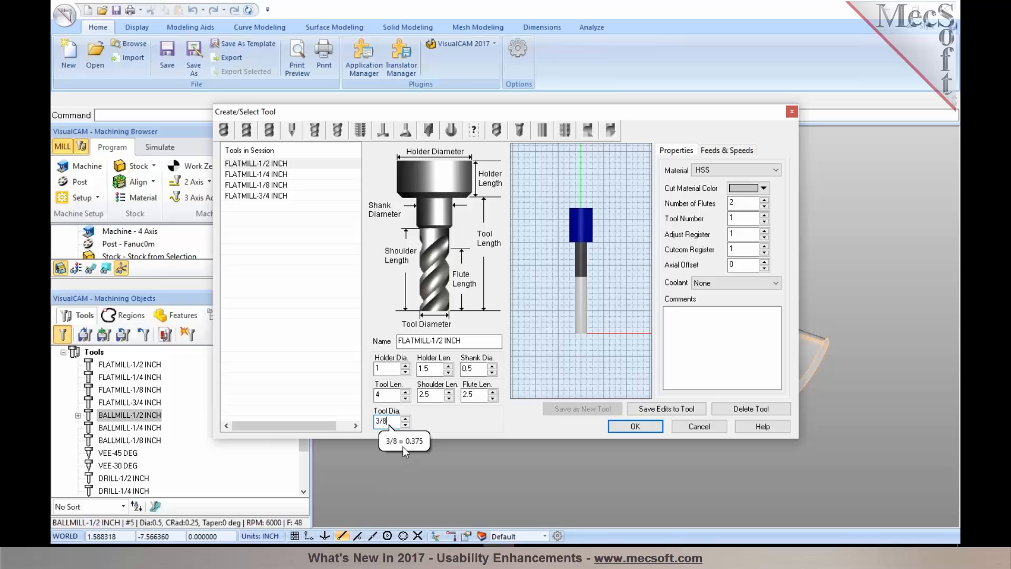
{"action": "mouse_move", "coordinate": [408, 443]}
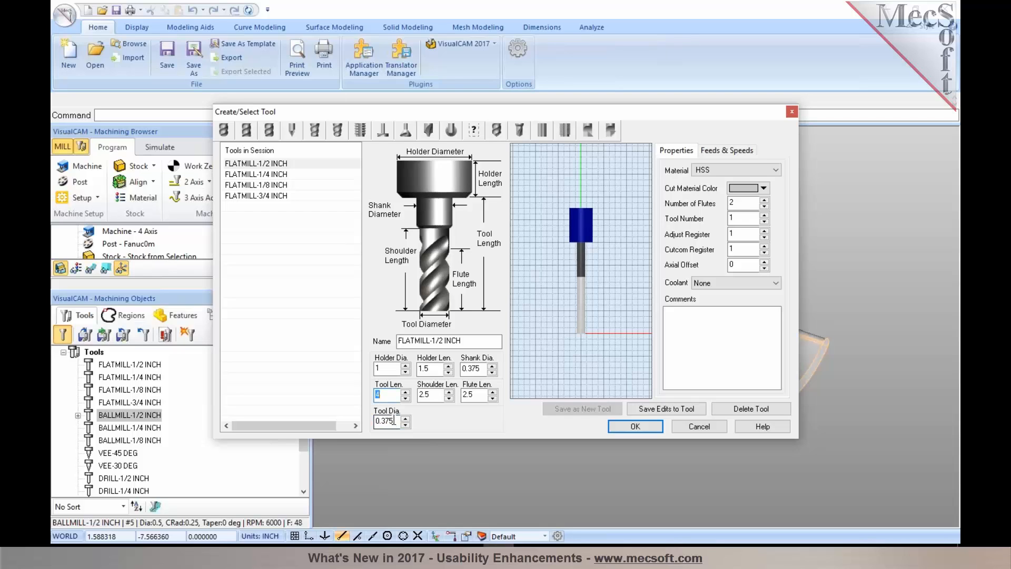
{"action": "mouse_move", "coordinate": [396, 422]}
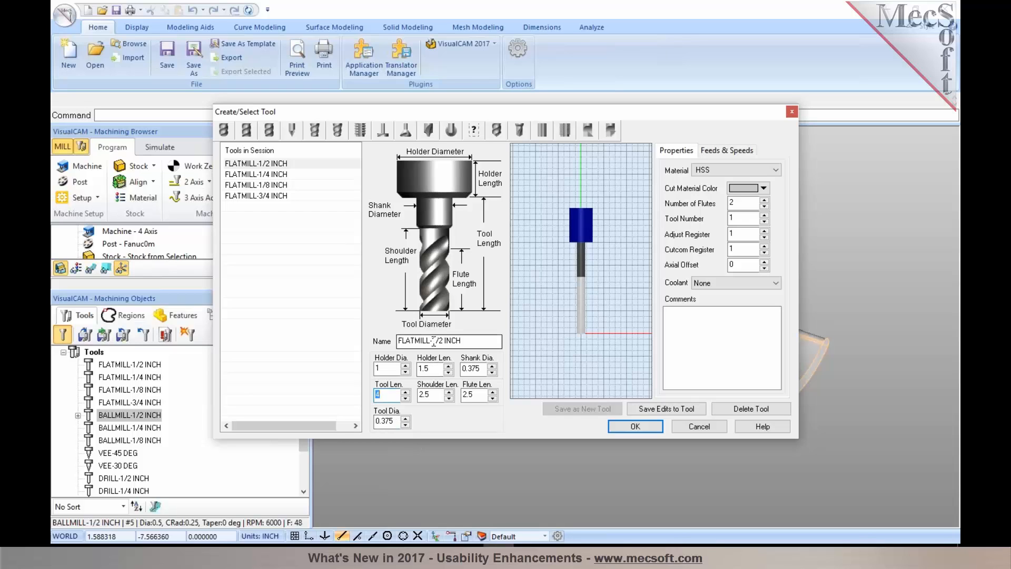
{"action": "type", "text": "FLATMILL-3/4 INCH"}
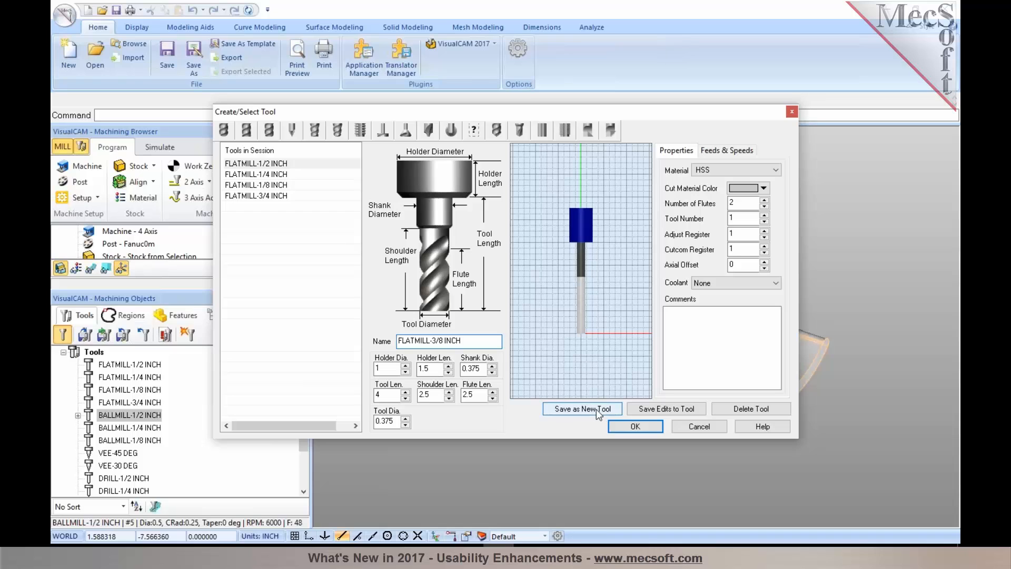
{"action": "left_click", "coordinate": [582, 409]}
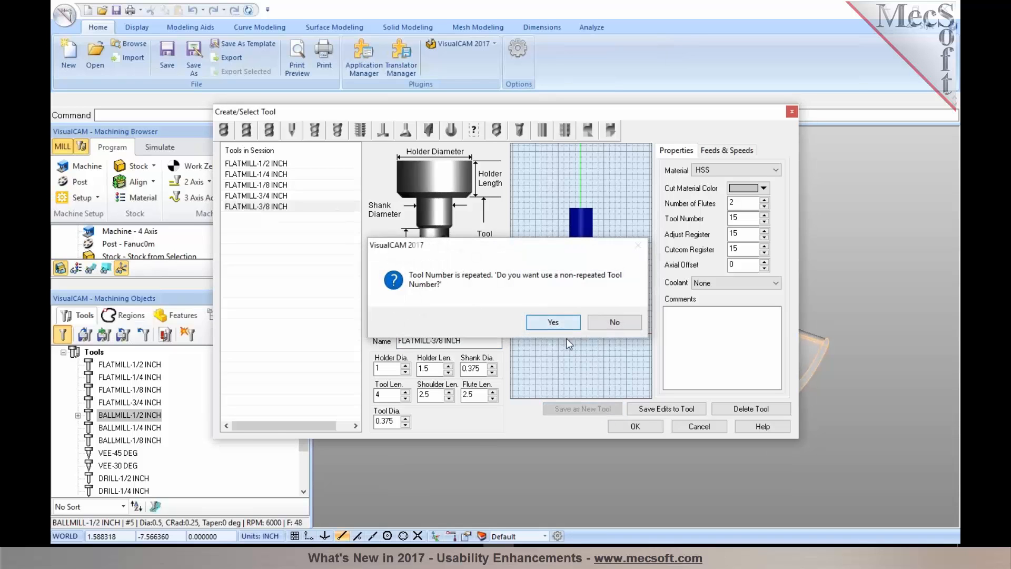
{"action": "left_click", "coordinate": [553, 321]}
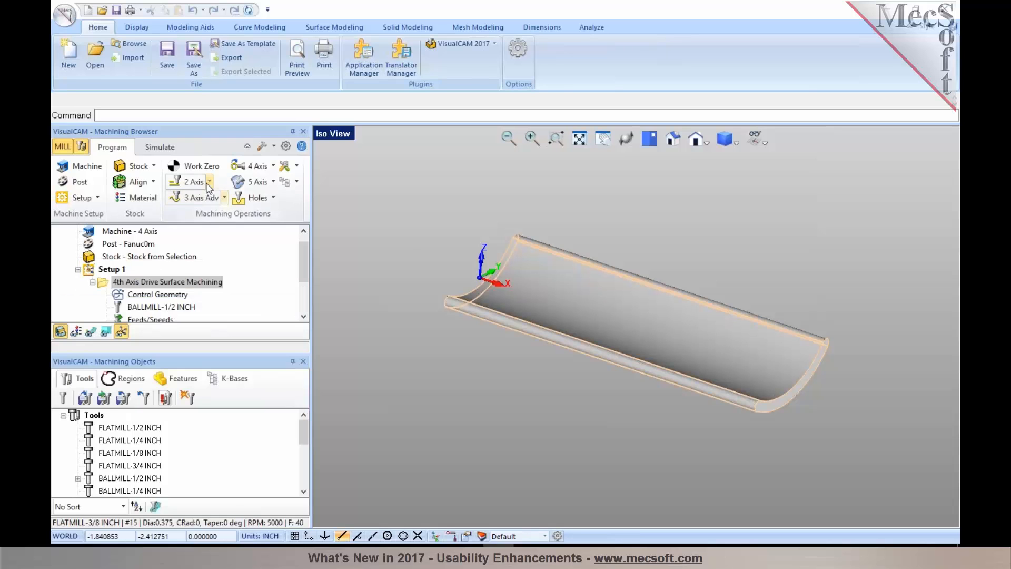
Create a 2 Axis Pocketing operation and enter 1/8 as Total Cut Depth (0.125)
{"action": "left_click", "coordinate": [205, 182]}
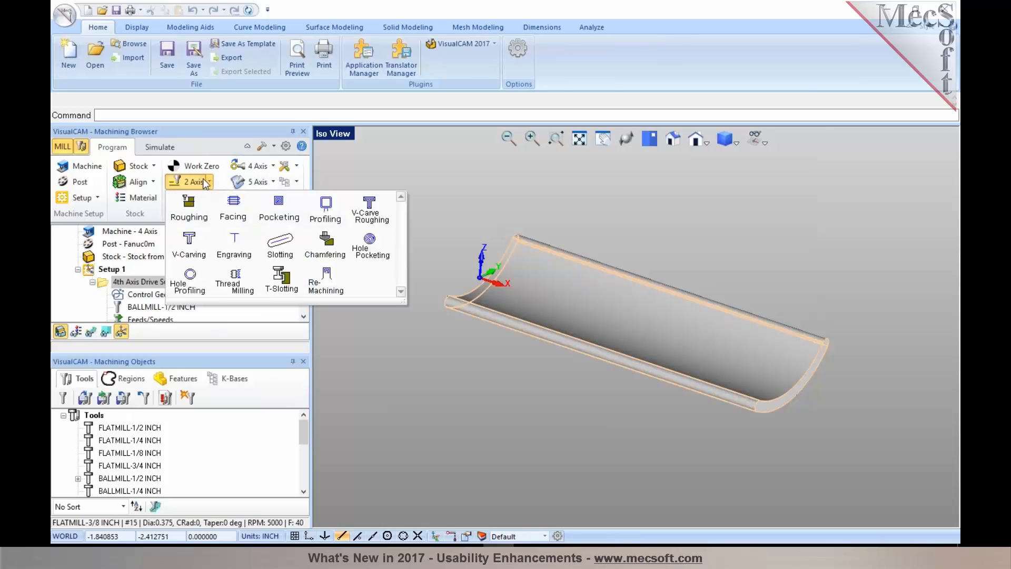
{"action": "left_click", "coordinate": [279, 206]}
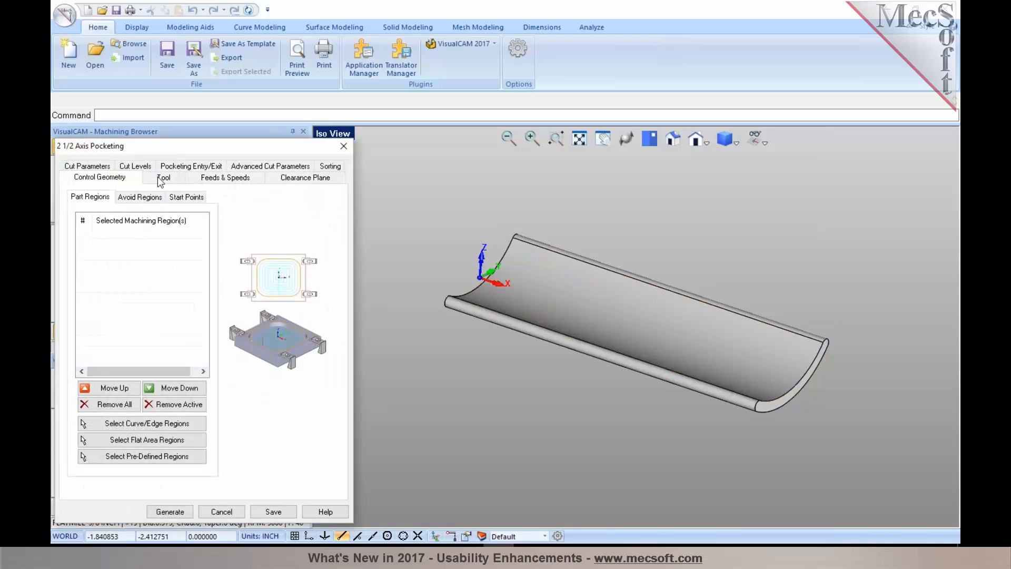
{"action": "left_click", "coordinate": [134, 178]}
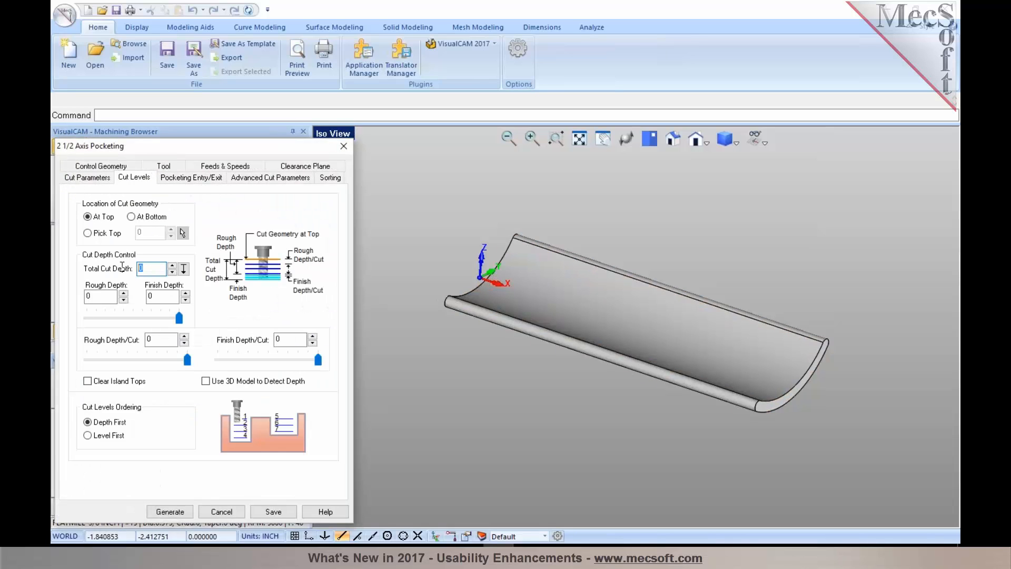
{"action": "type", "text": "1"}
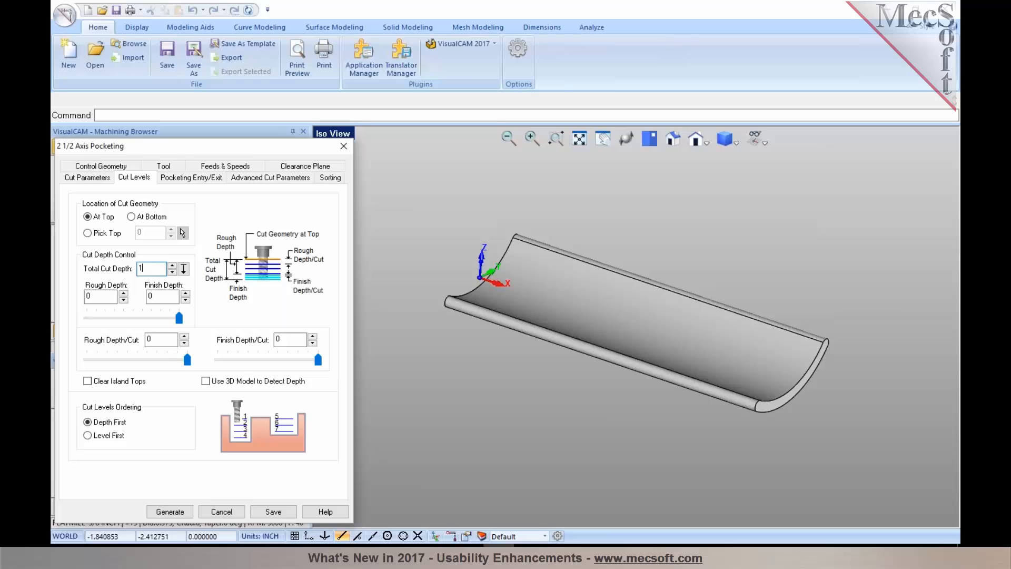
{"action": "type", "text": "1/8"}
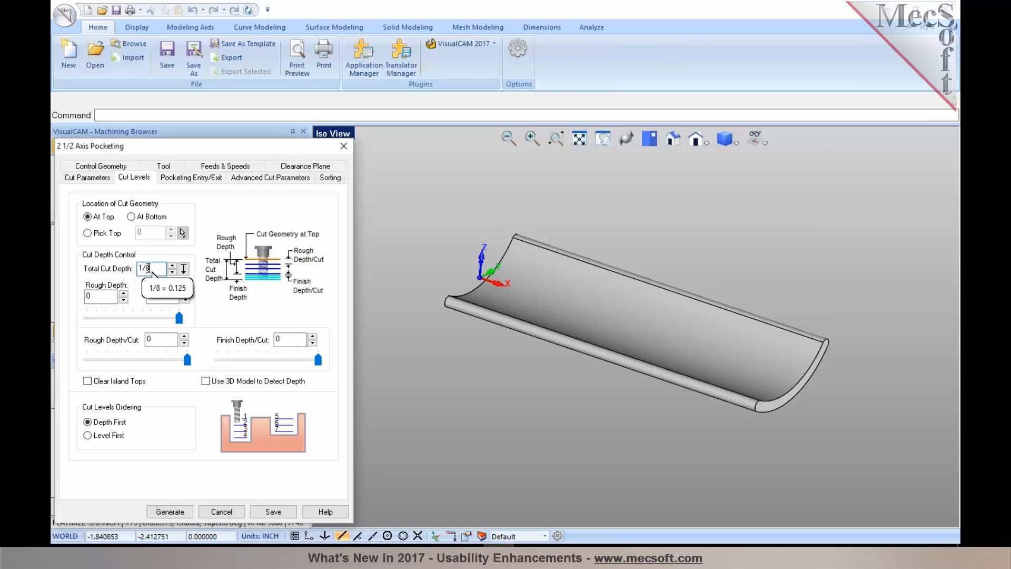